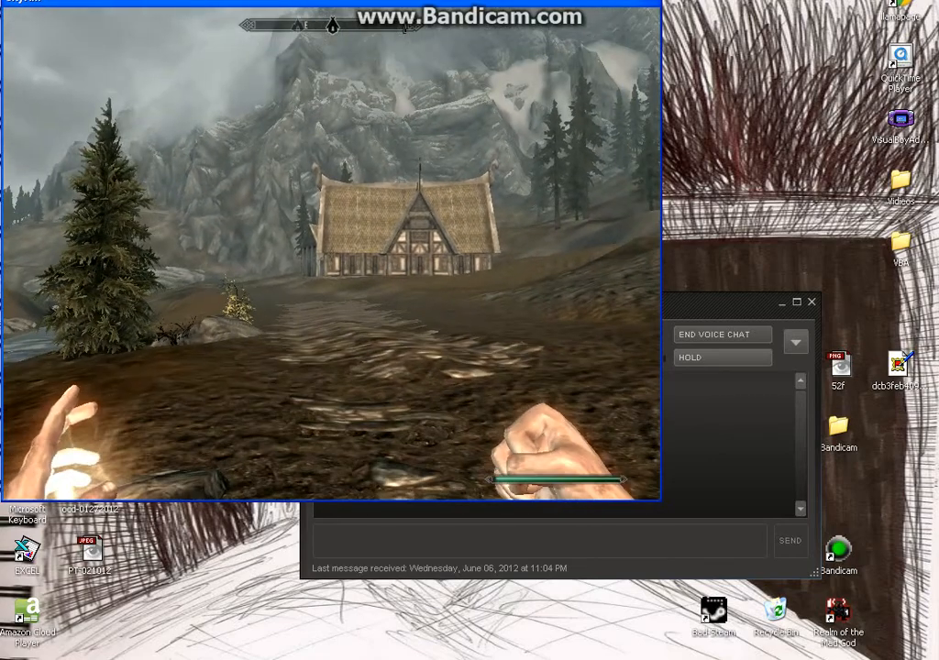
# Walk the character forward across the field toward the thatched-roof farmhouse
pyautogui.press('w')
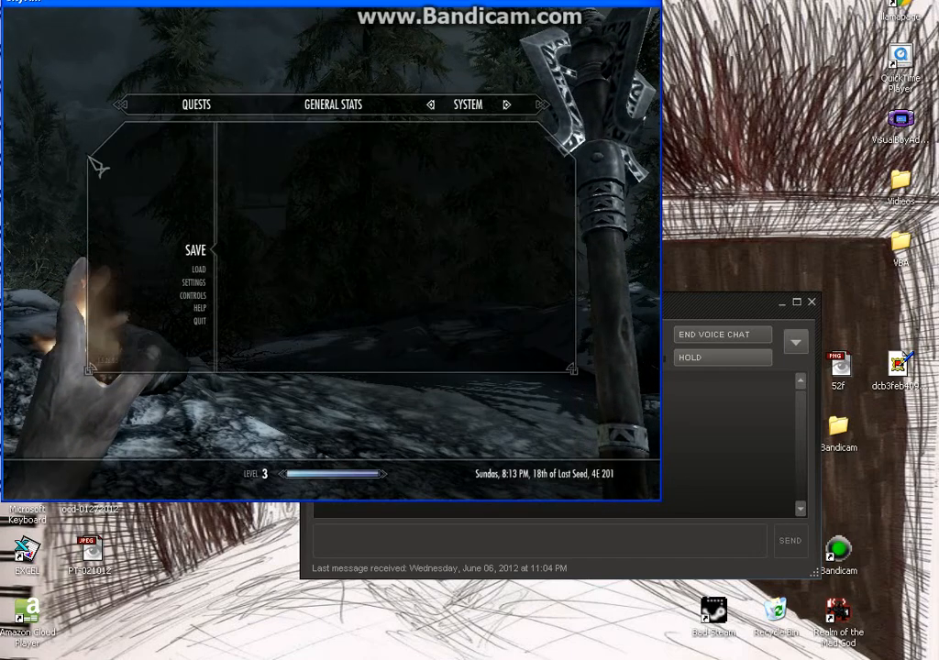
# Choose Save from the System menu to show the list of save slots
pyautogui.click(195, 250)
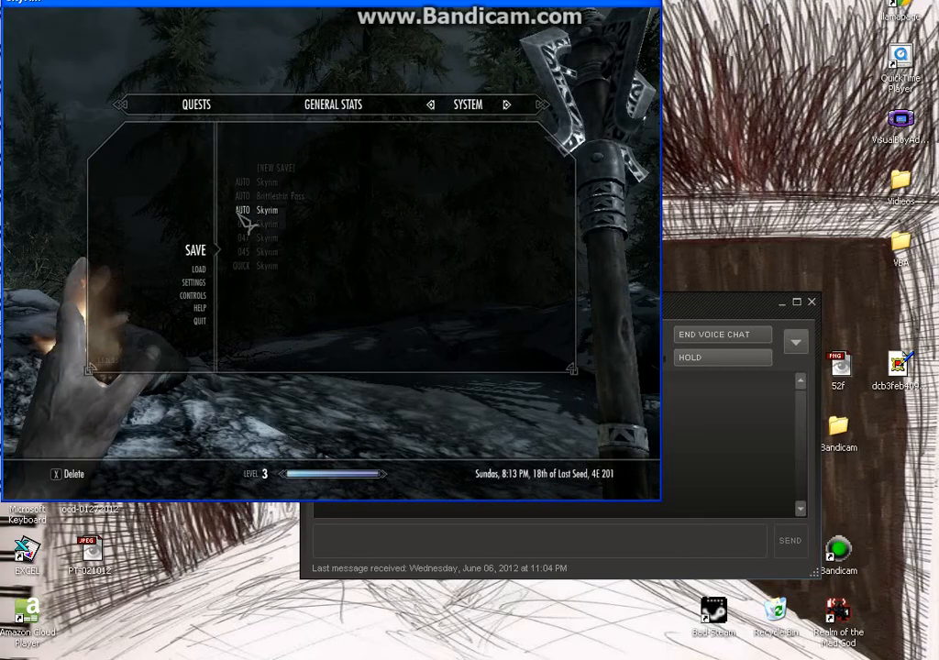